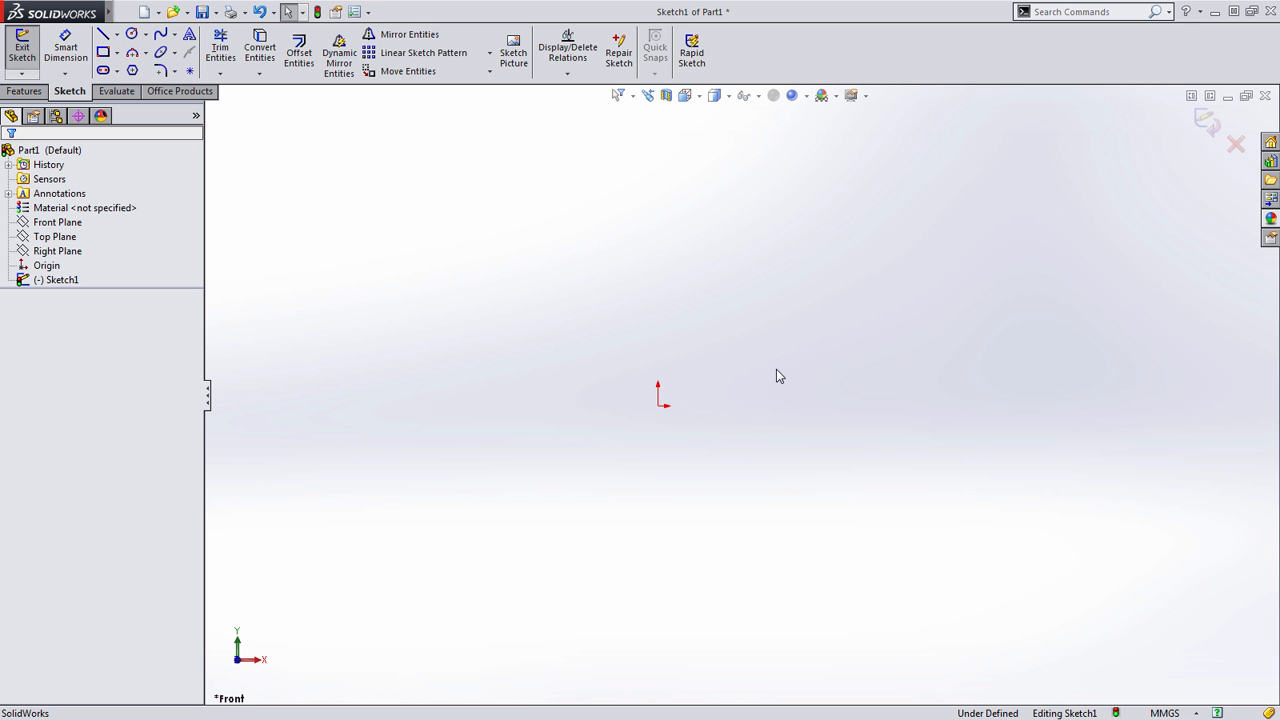
Step: Sketch a trial circle at the origin, dimension its diameter, then delete it again
{"action": "right_click", "coordinate": [780, 376]}
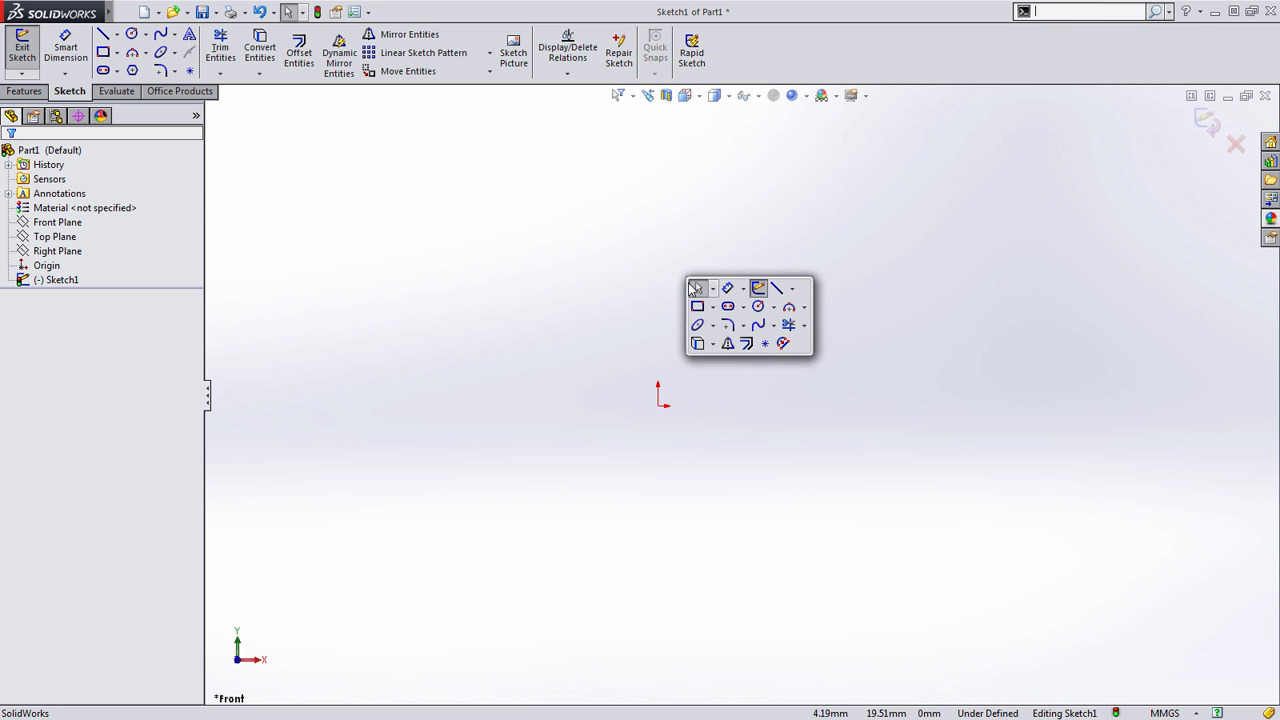
{"action": "left_click", "coordinate": [696, 288]}
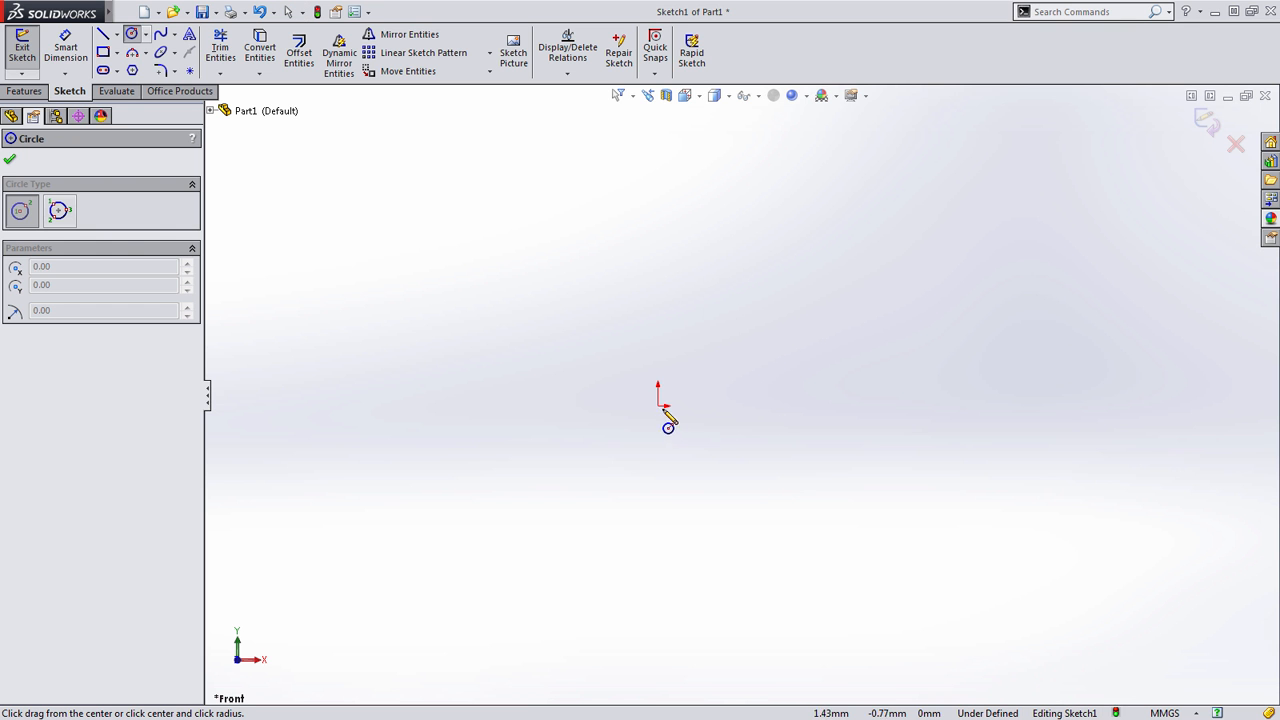
{"action": "left_click_drag", "start_coordinate": [658, 396], "coordinate": [764, 332]}
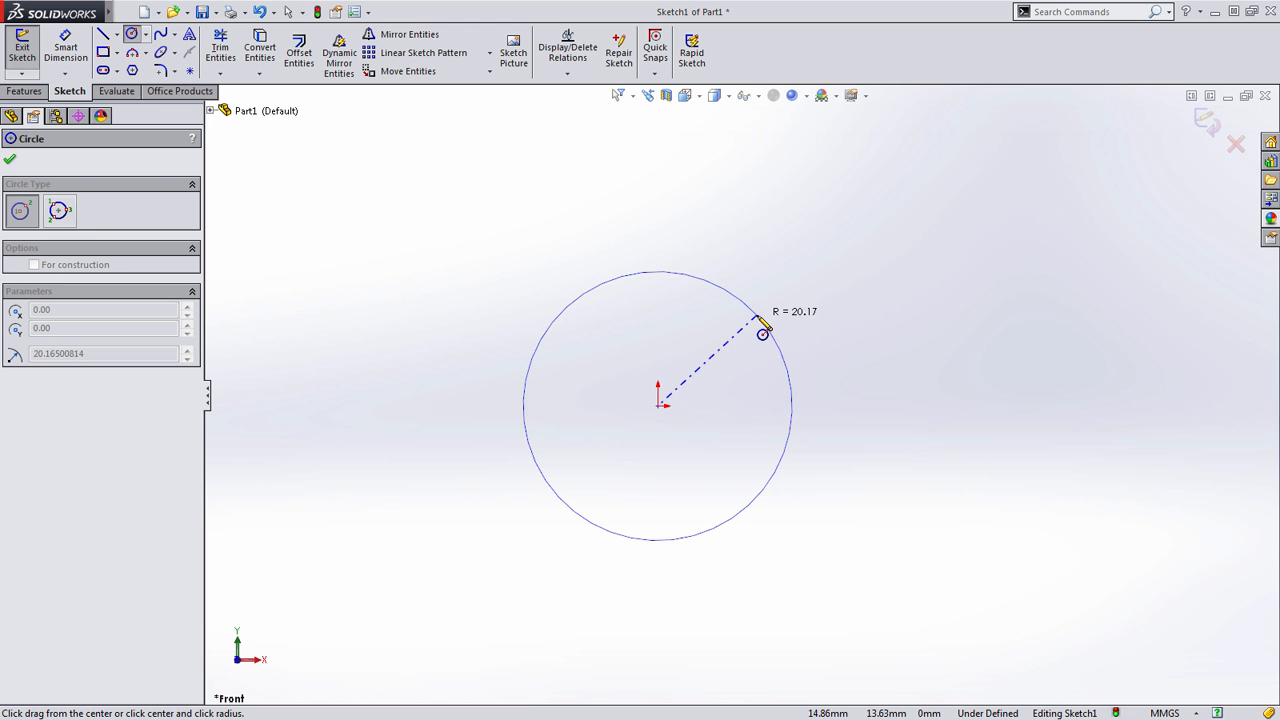
{"action": "left_click_drag", "start_coordinate": [764, 332], "coordinate": [792, 302]}
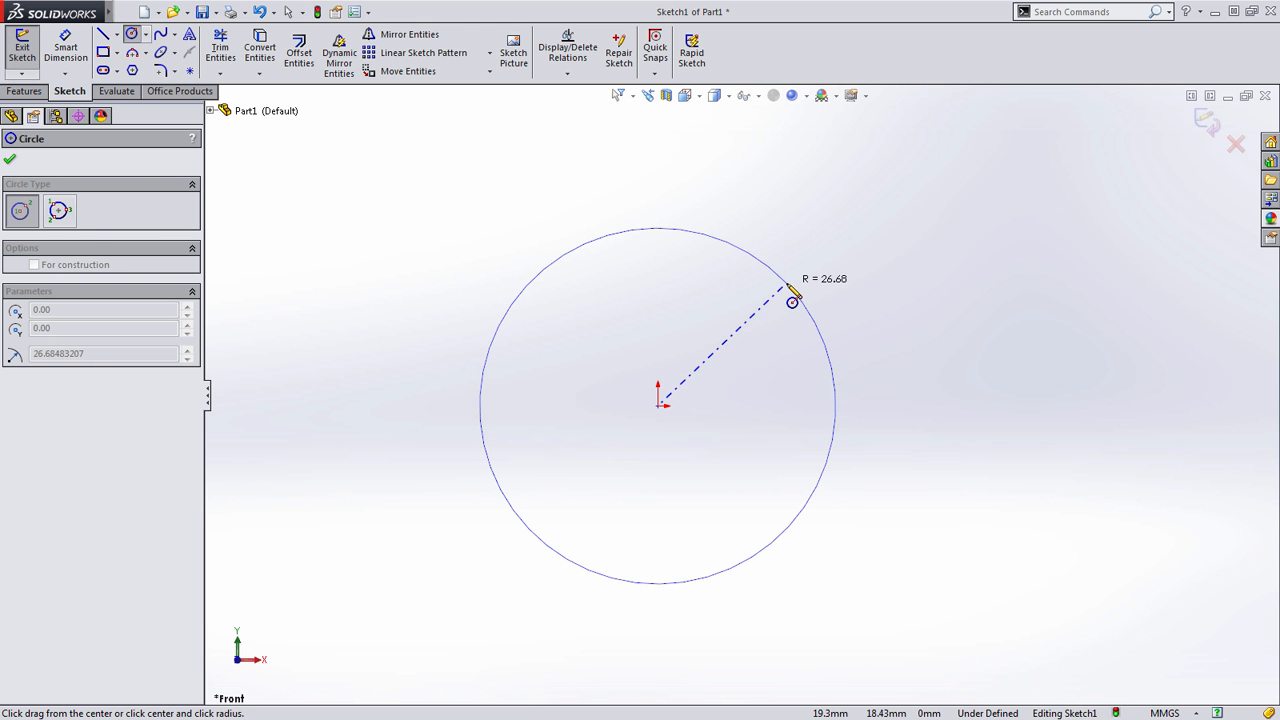
{"action": "left_click", "coordinate": [792, 302]}
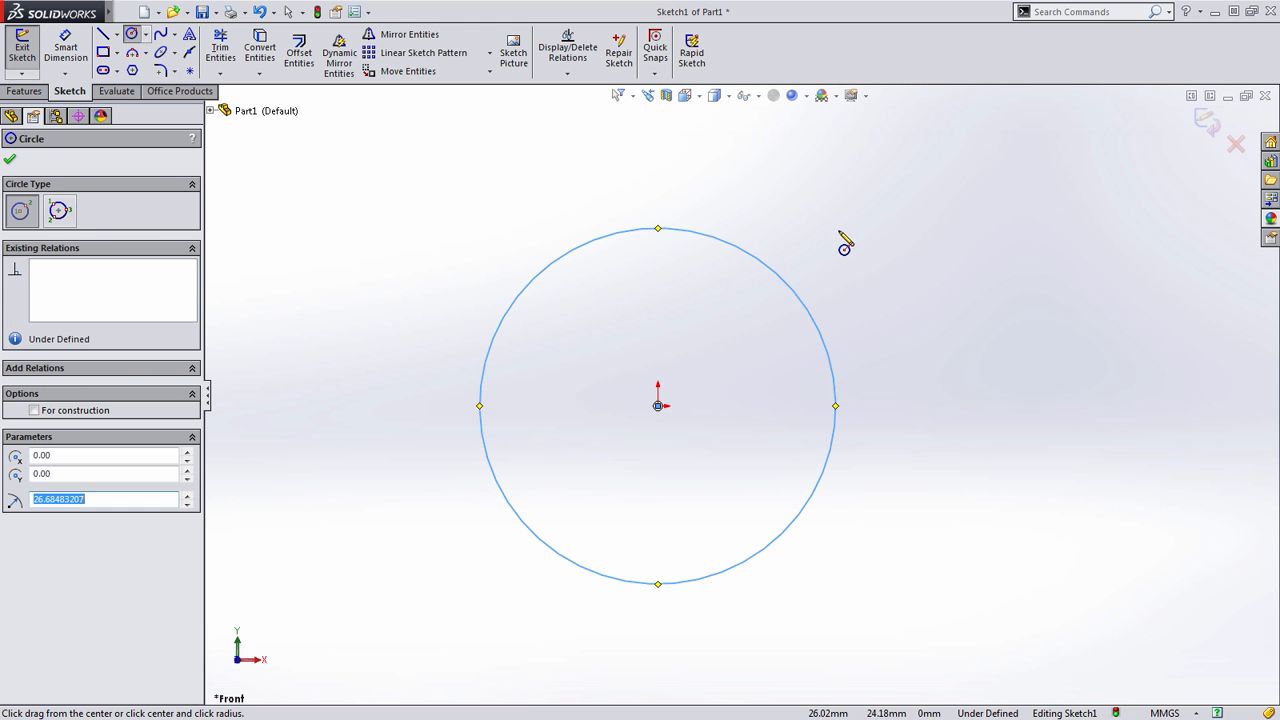
{"action": "left_click", "coordinate": [64, 50]}
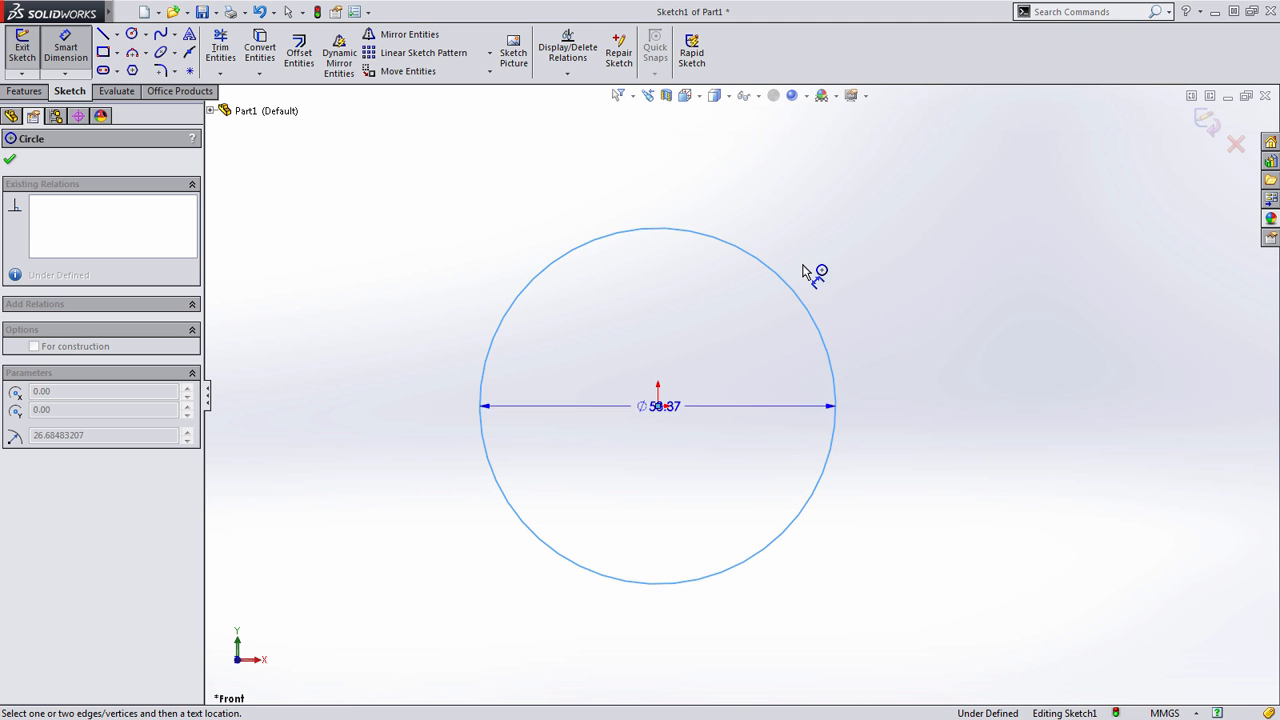
{"action": "left_click", "coordinate": [770, 276]}
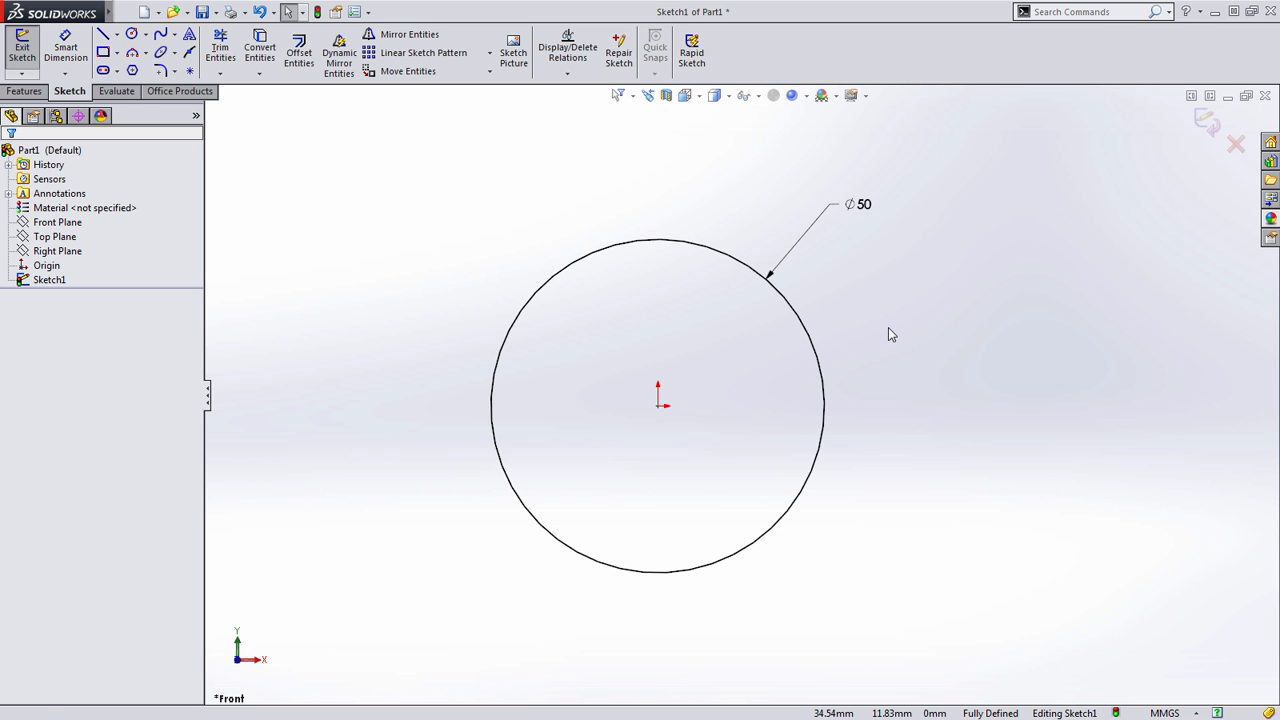
{"action": "left_click", "coordinate": [858, 204]}
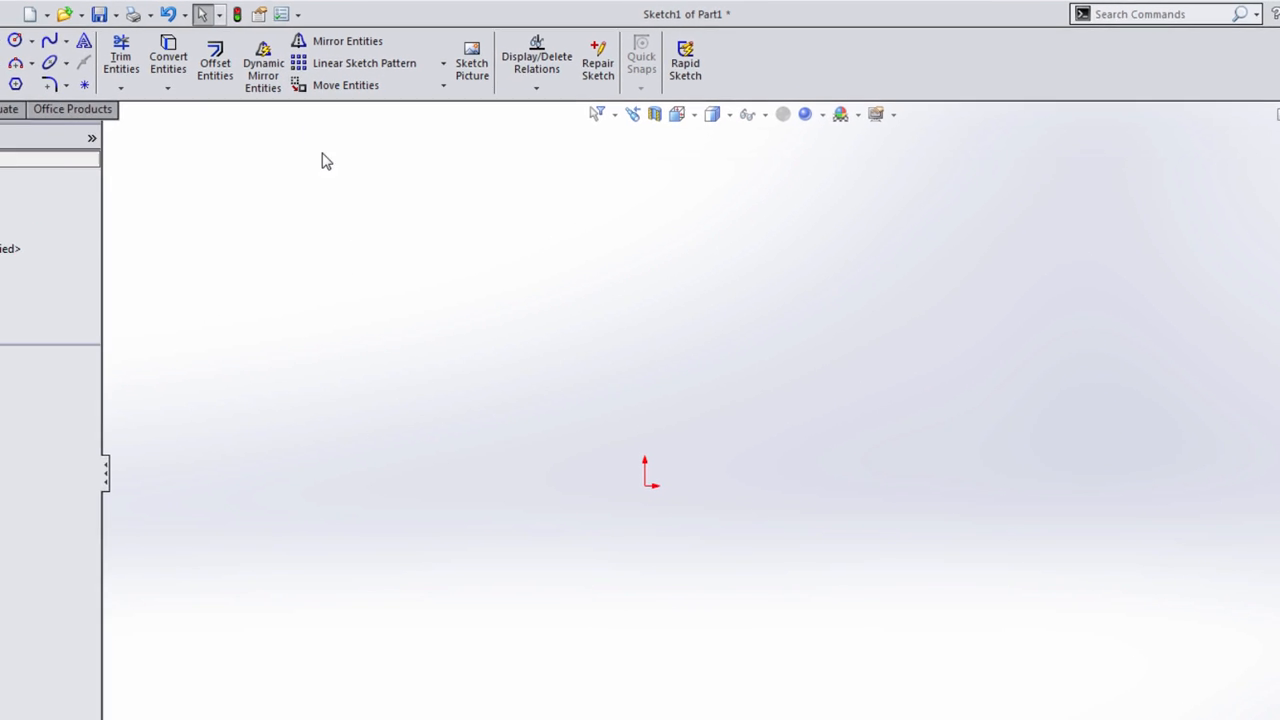
Step: Enable 'on screen numeric input on entity creation' in System Options > Sketch
{"action": "left_click", "coordinate": [192, 16]}
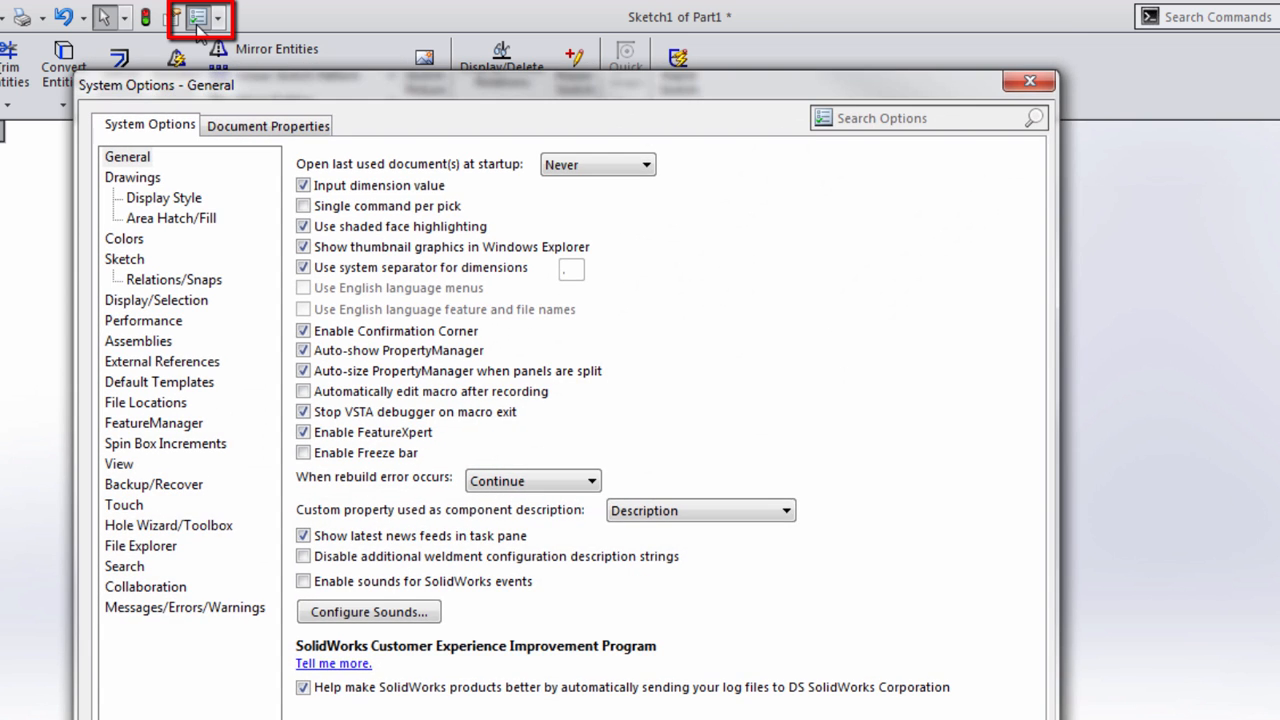
{"action": "left_click", "coordinate": [124, 258]}
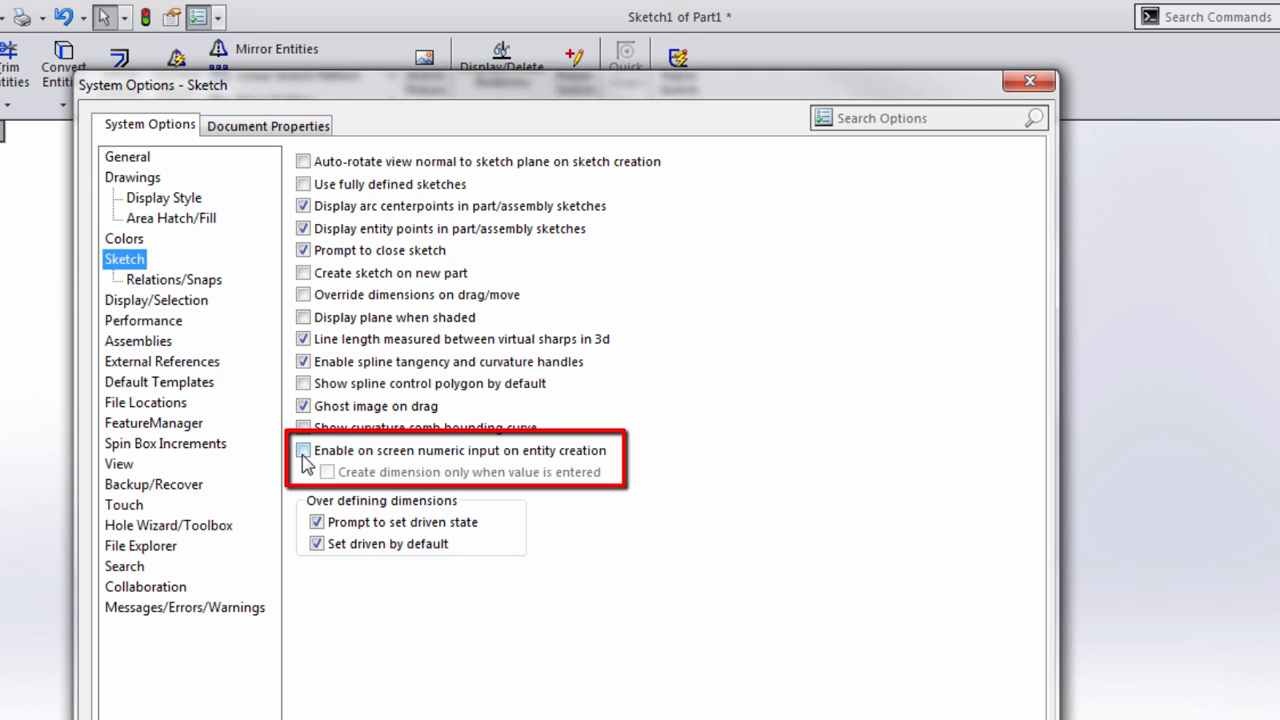
{"action": "left_click", "coordinate": [304, 450]}
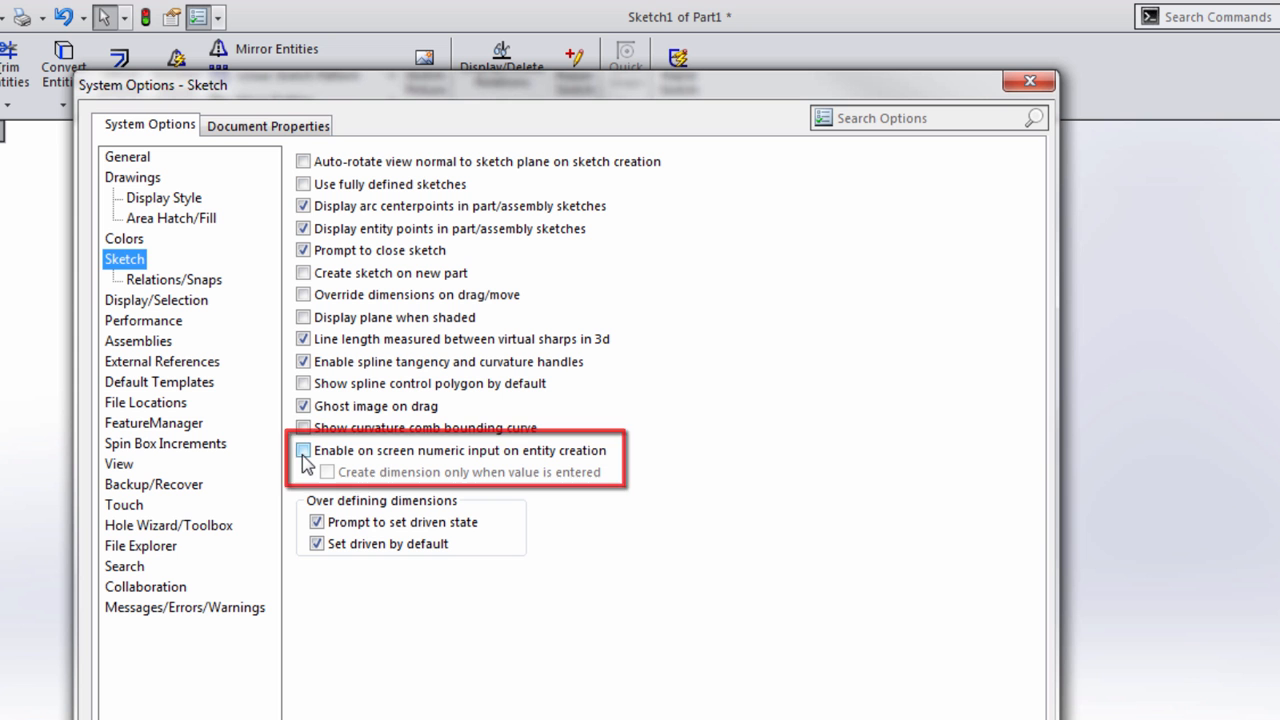
{"action": "left_click", "coordinate": [304, 450]}
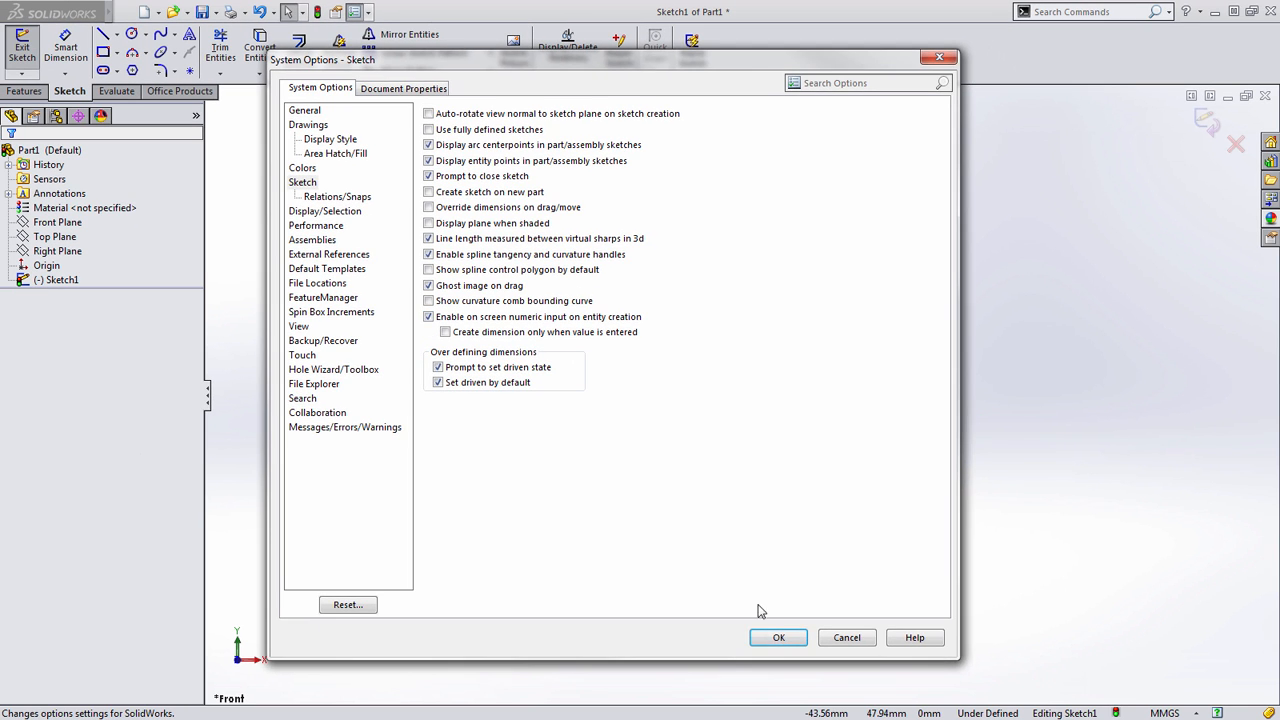
{"action": "left_click", "coordinate": [778, 636]}
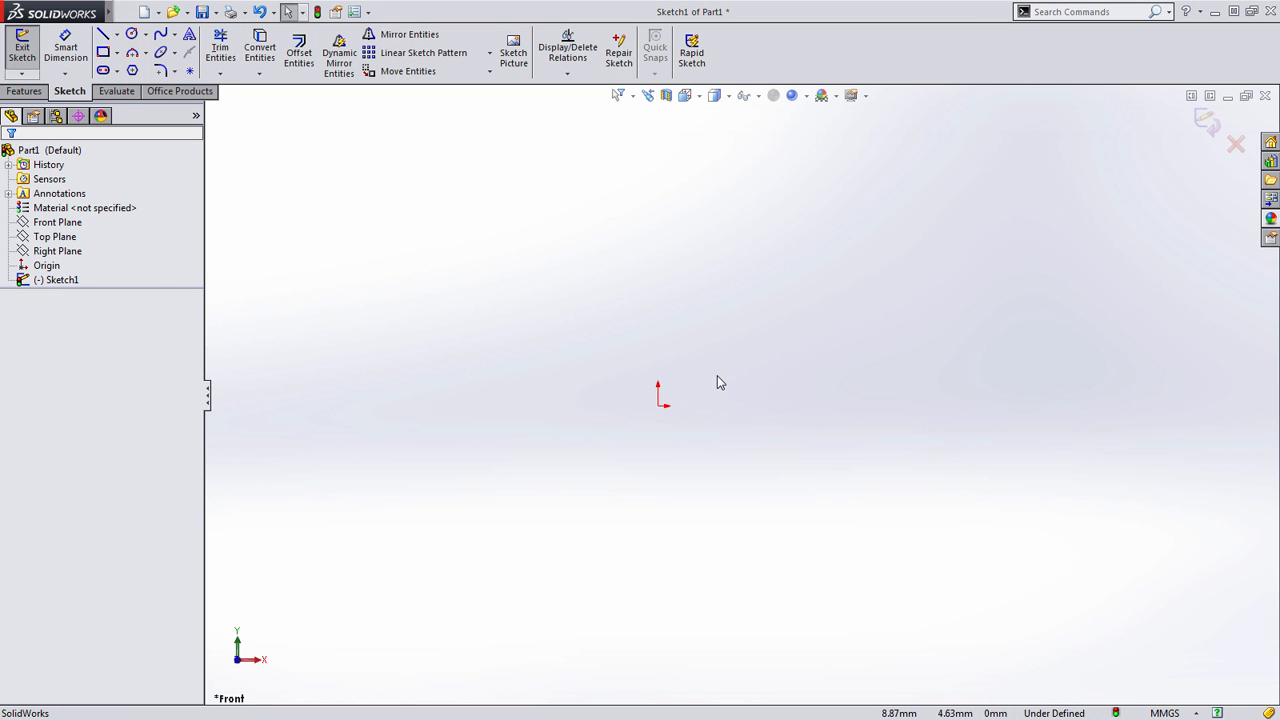
Step: Sketch a circle at the origin with on-screen entry, dimension it 50 mm, then remove it
{"action": "right_click", "coordinate": [718, 384]}
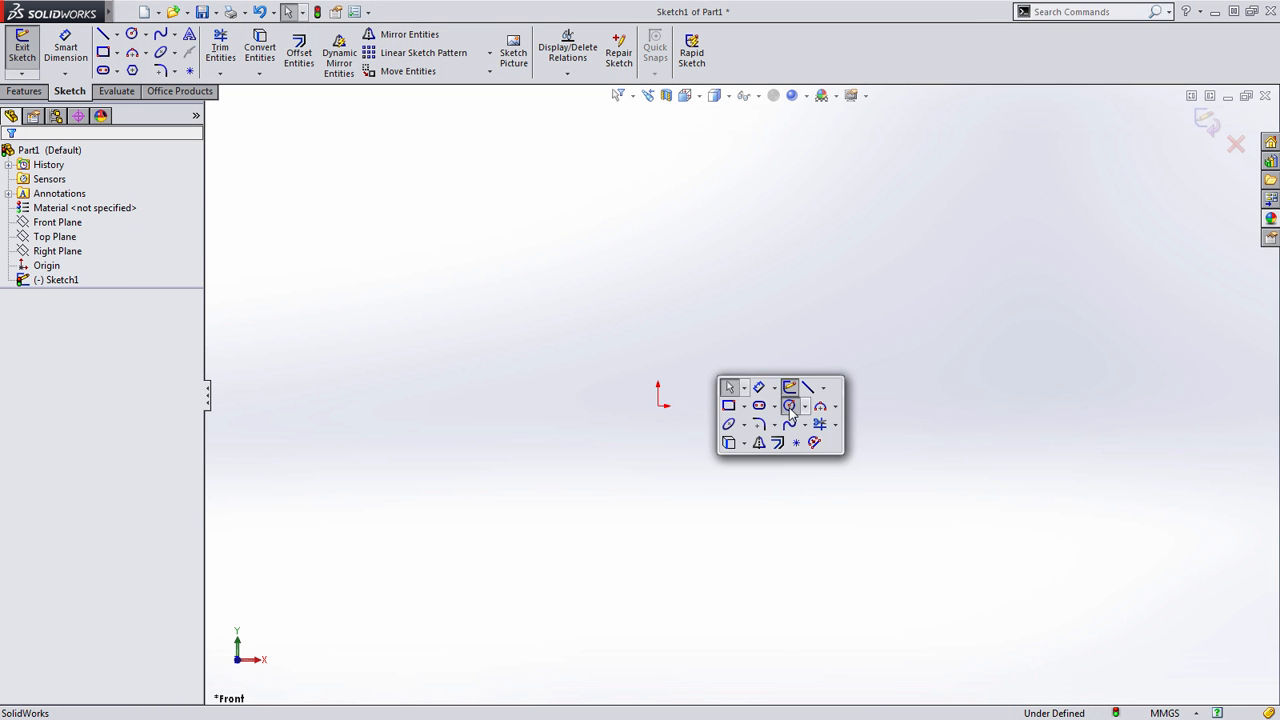
{"action": "left_click", "coordinate": [788, 404]}
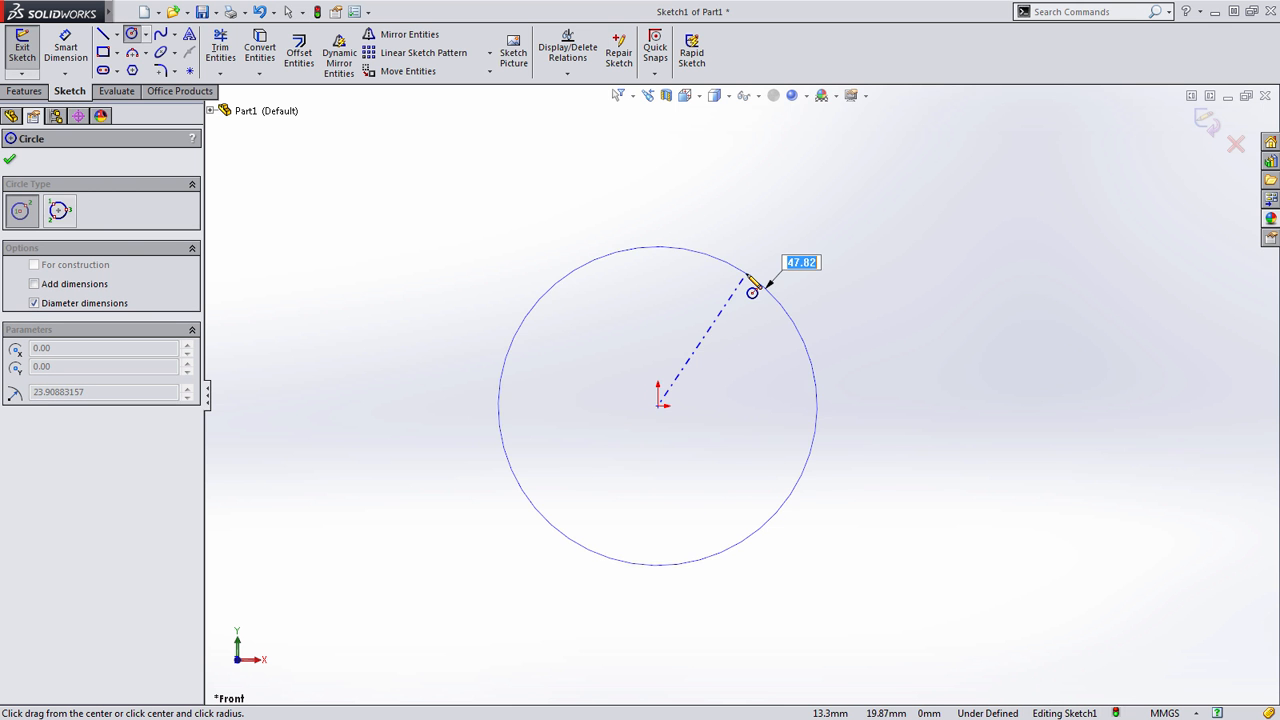
{"action": "left_click_drag", "start_coordinate": [752, 292], "coordinate": [600, 208]}
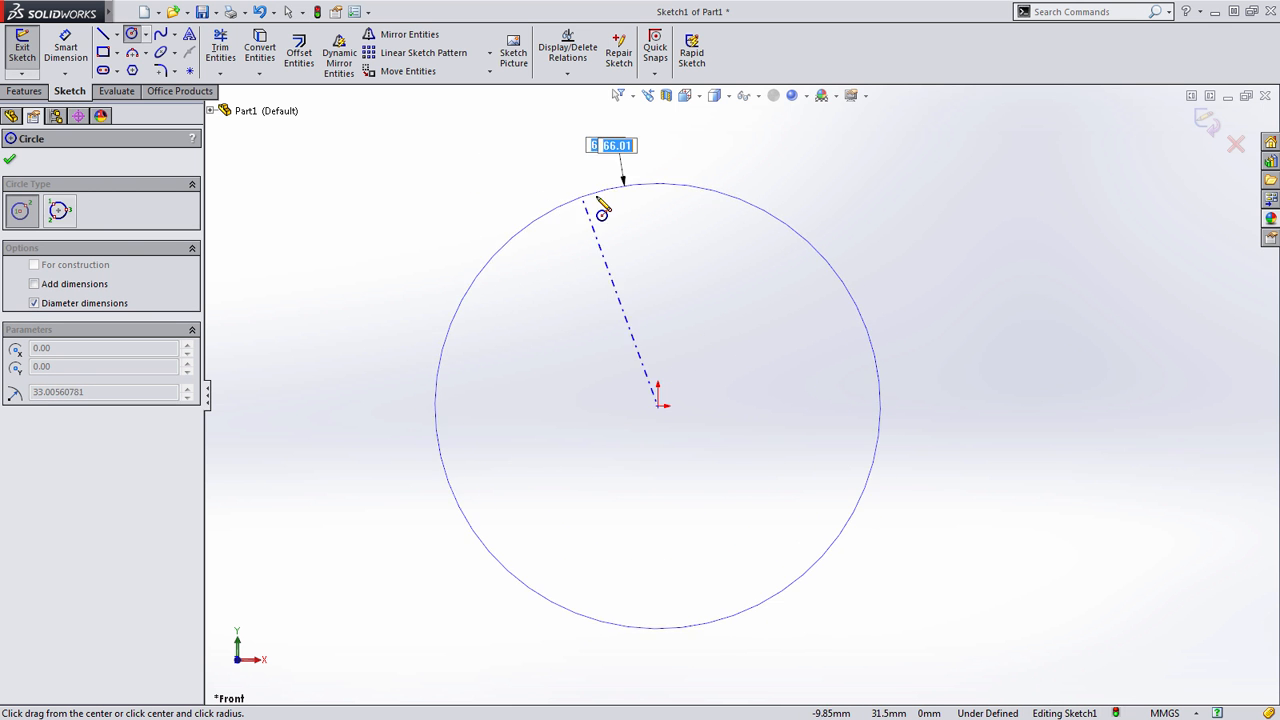
{"action": "left_click_drag", "start_coordinate": [602, 206], "coordinate": [508, 276]}
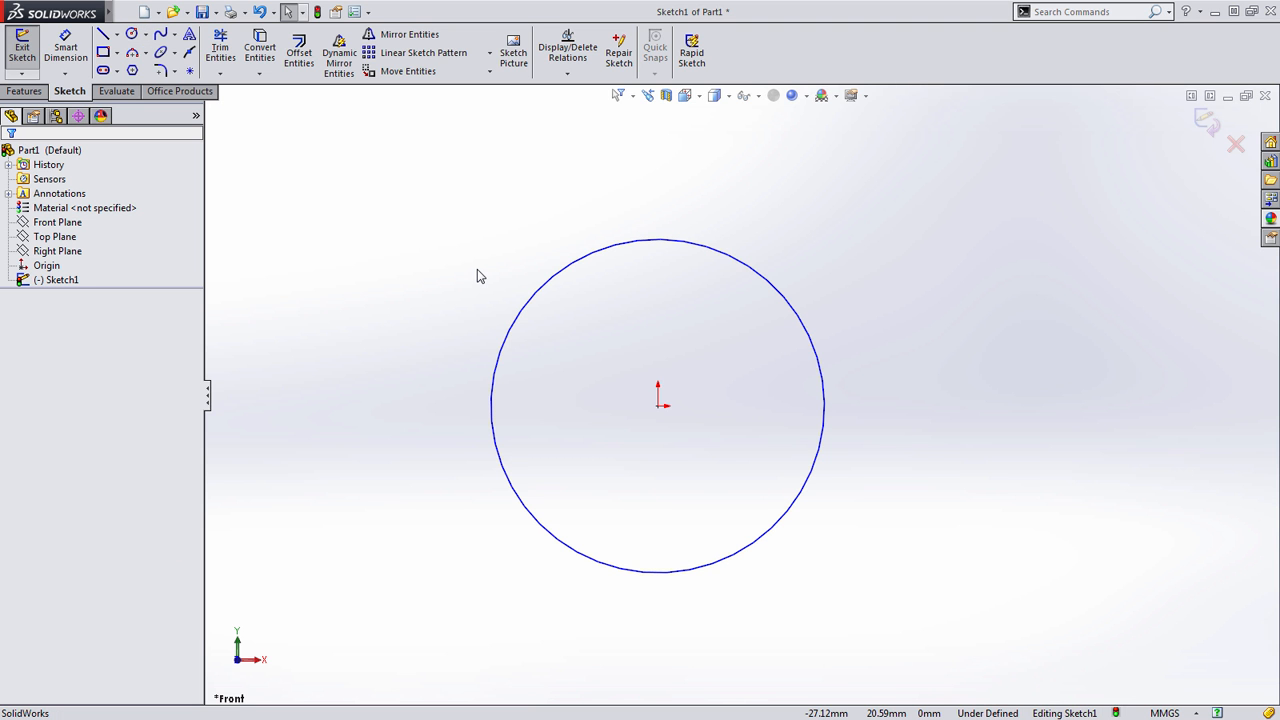
{"action": "left_click", "coordinate": [64, 50]}
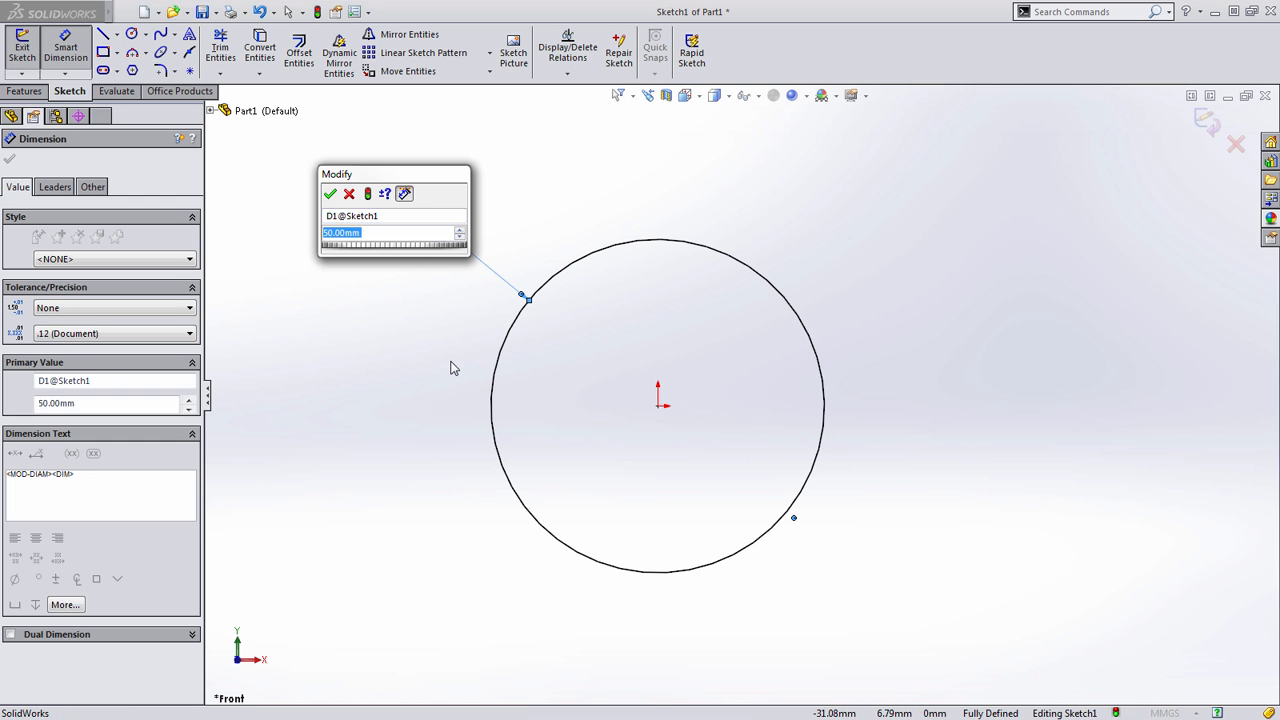
{"action": "left_click", "coordinate": [330, 194]}
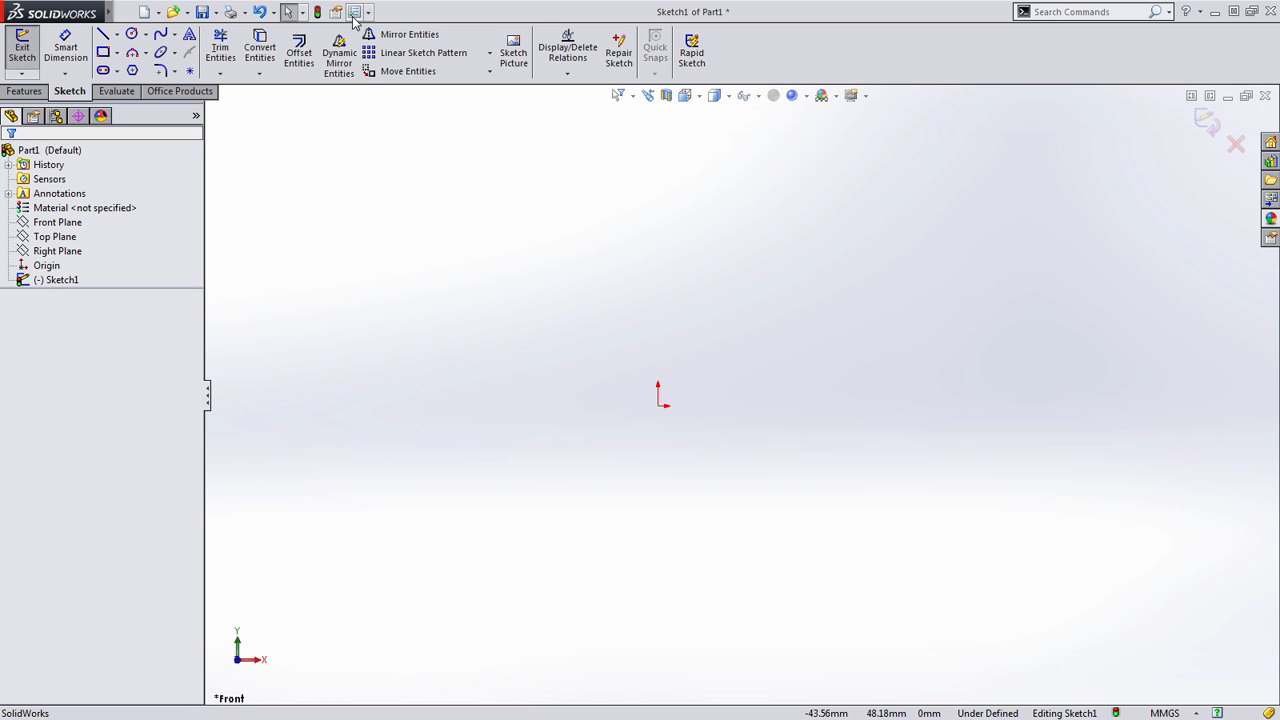
Step: Turn on 'create dimension only when value is entered' in the Sketch options
{"action": "left_click", "coordinate": [354, 12]}
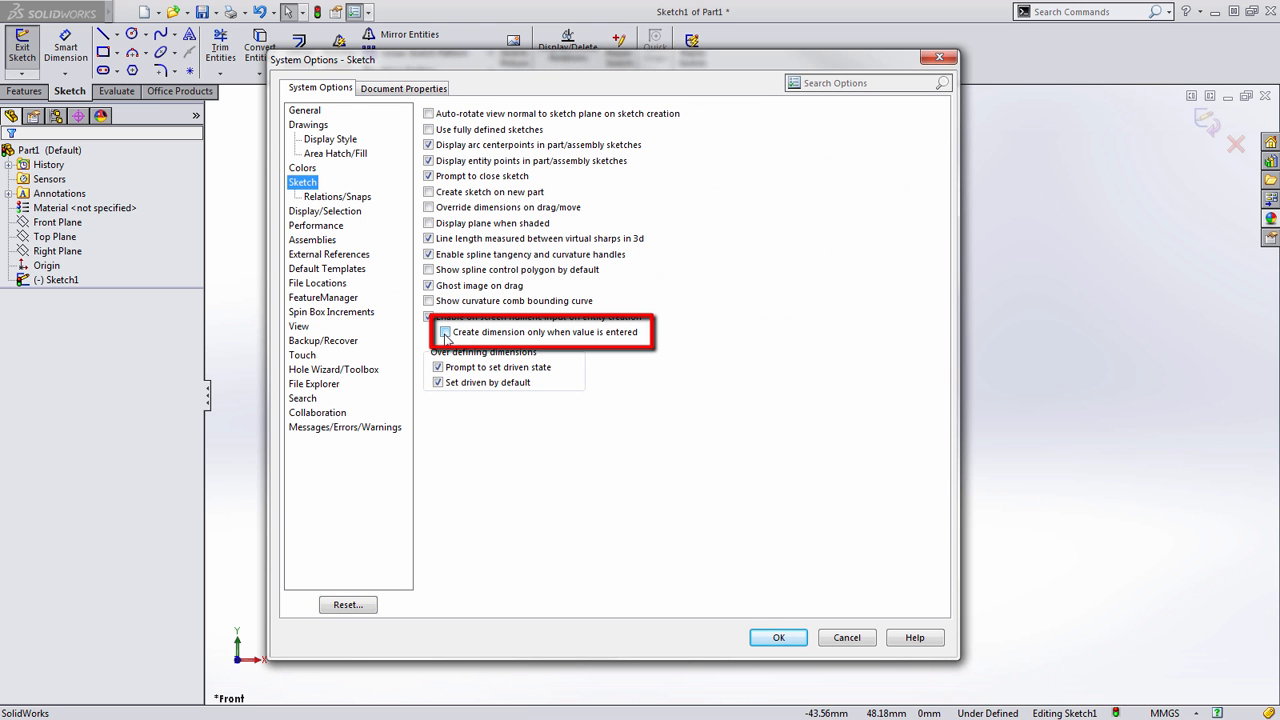
{"action": "left_click", "coordinate": [444, 332]}
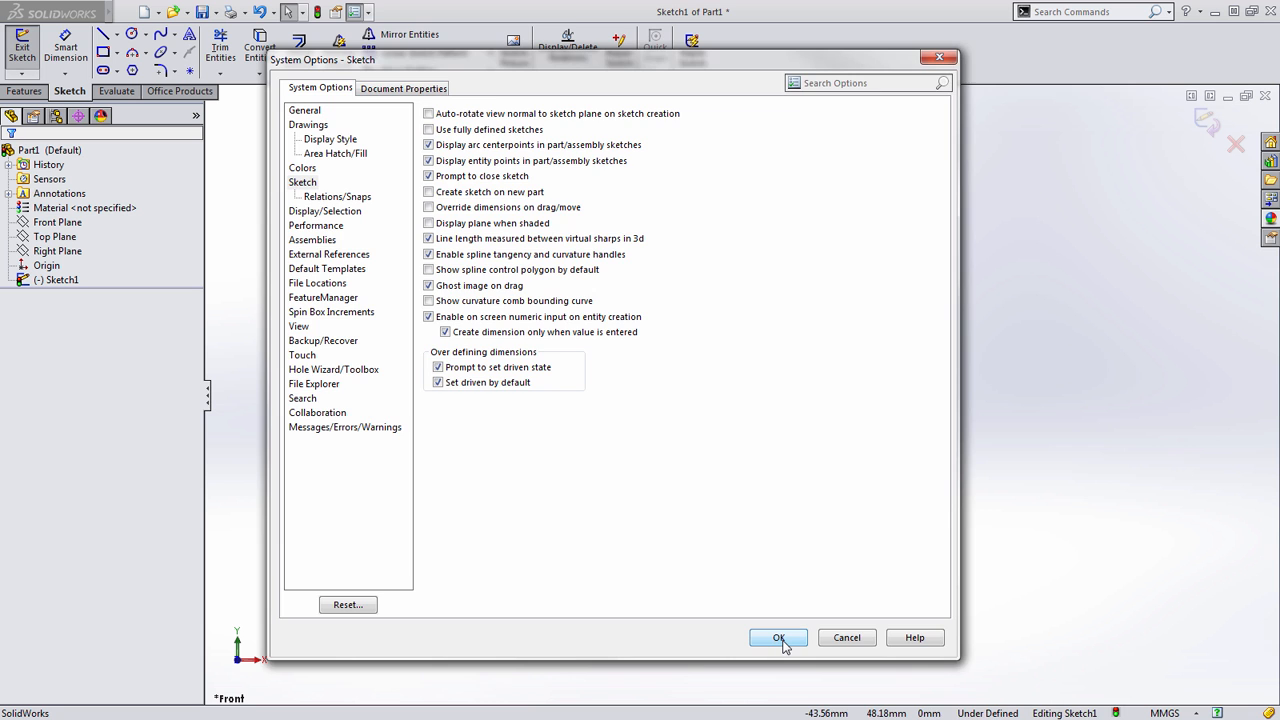
{"action": "left_click", "coordinate": [780, 638]}
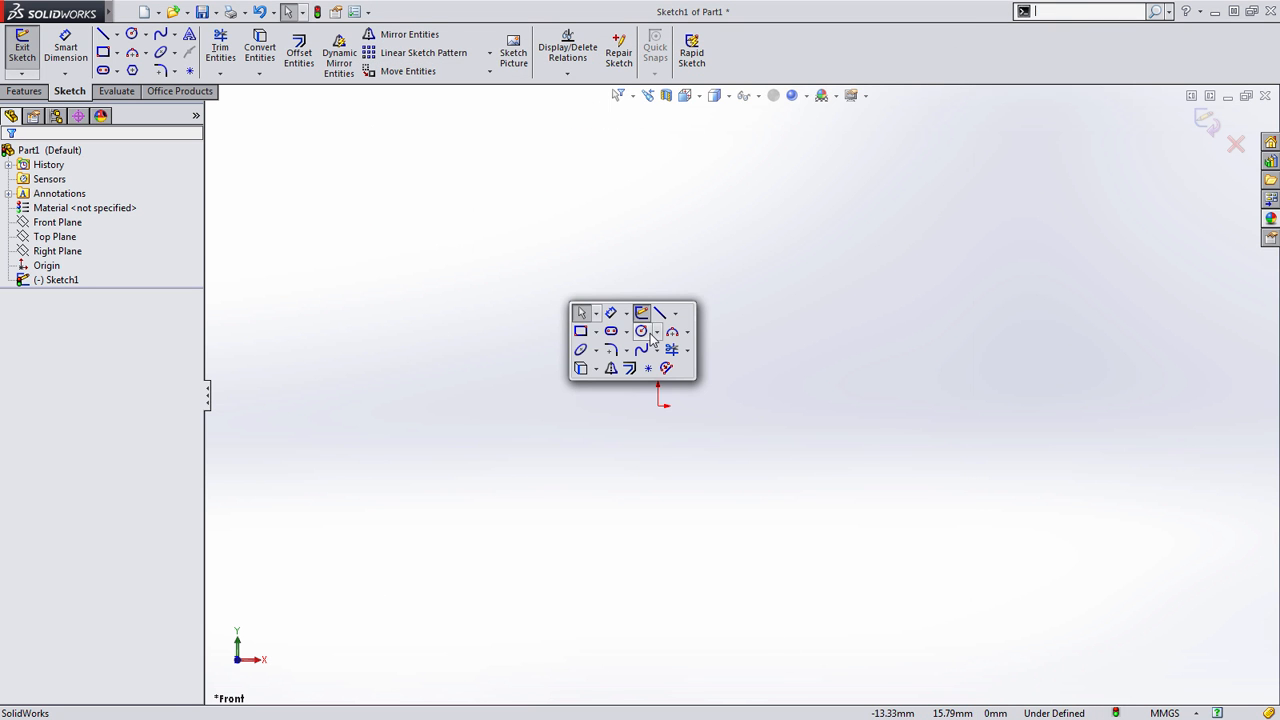
Step: Draw a 50 mm circle at the origin and a smaller second circle to its right
{"action": "left_click", "coordinate": [640, 332]}
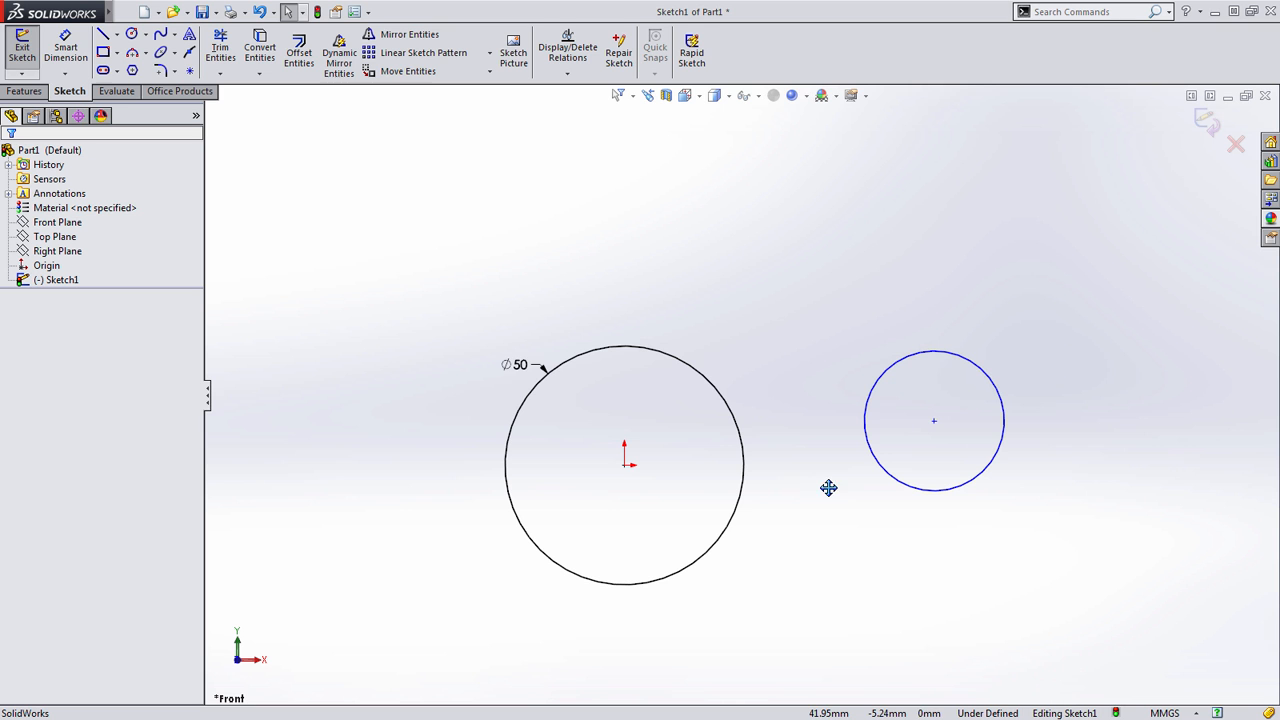
{"action": "mouse_move", "coordinate": [842, 480]}
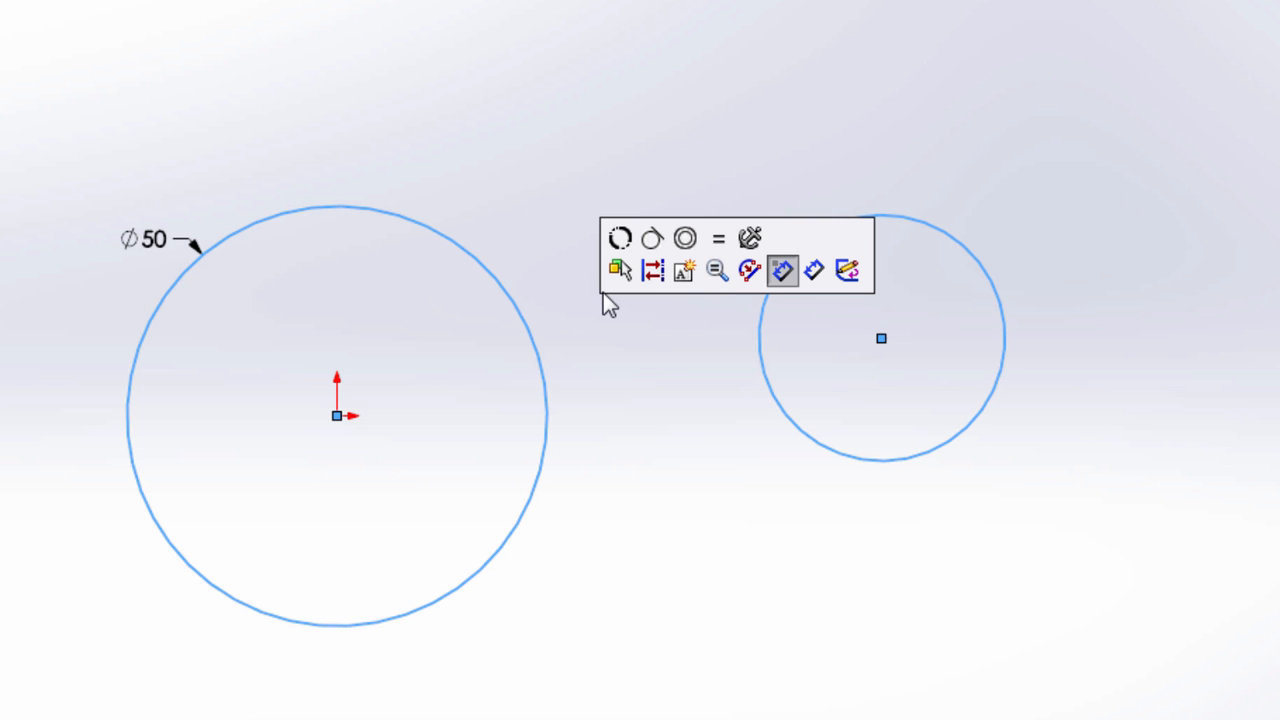
{"action": "mouse_move", "coordinate": [652, 238]}
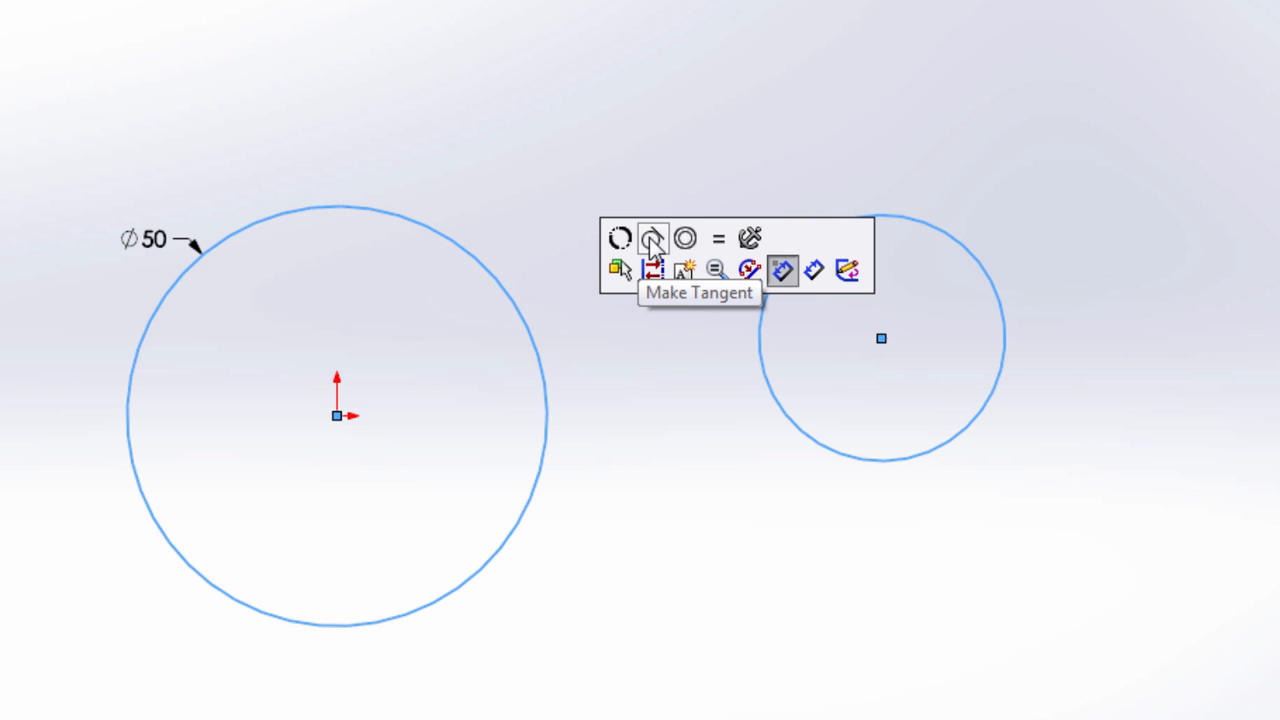
Step: Add Tangent and Equal relations between the second circle and the 50 mm circle
{"action": "left_click", "coordinate": [652, 238]}
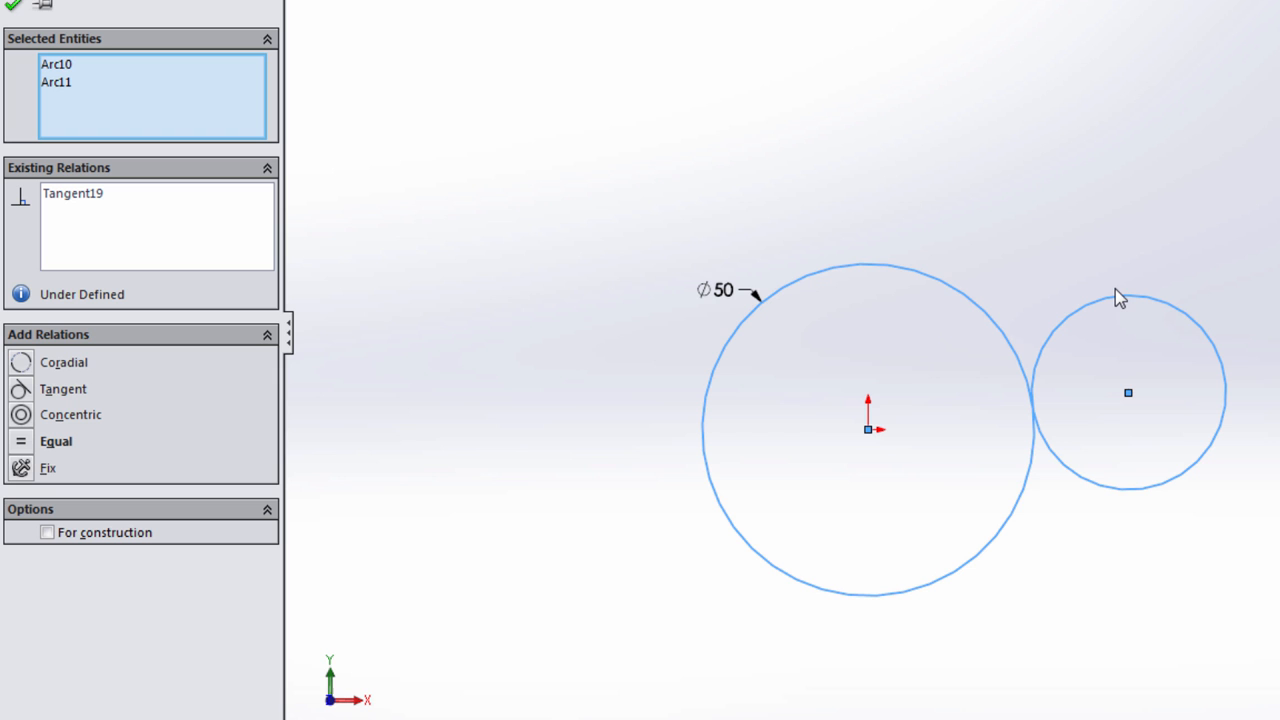
{"action": "left_click", "coordinate": [56, 442]}
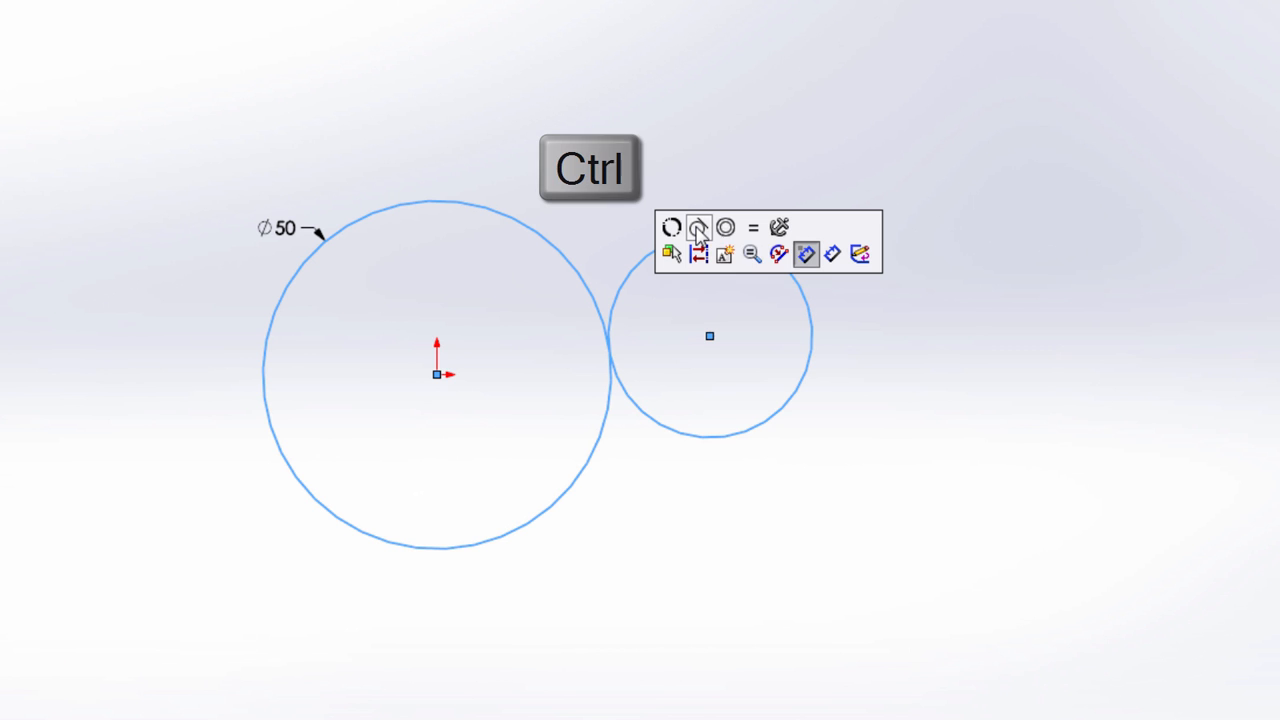
{"action": "mouse_move", "coordinate": [698, 228]}
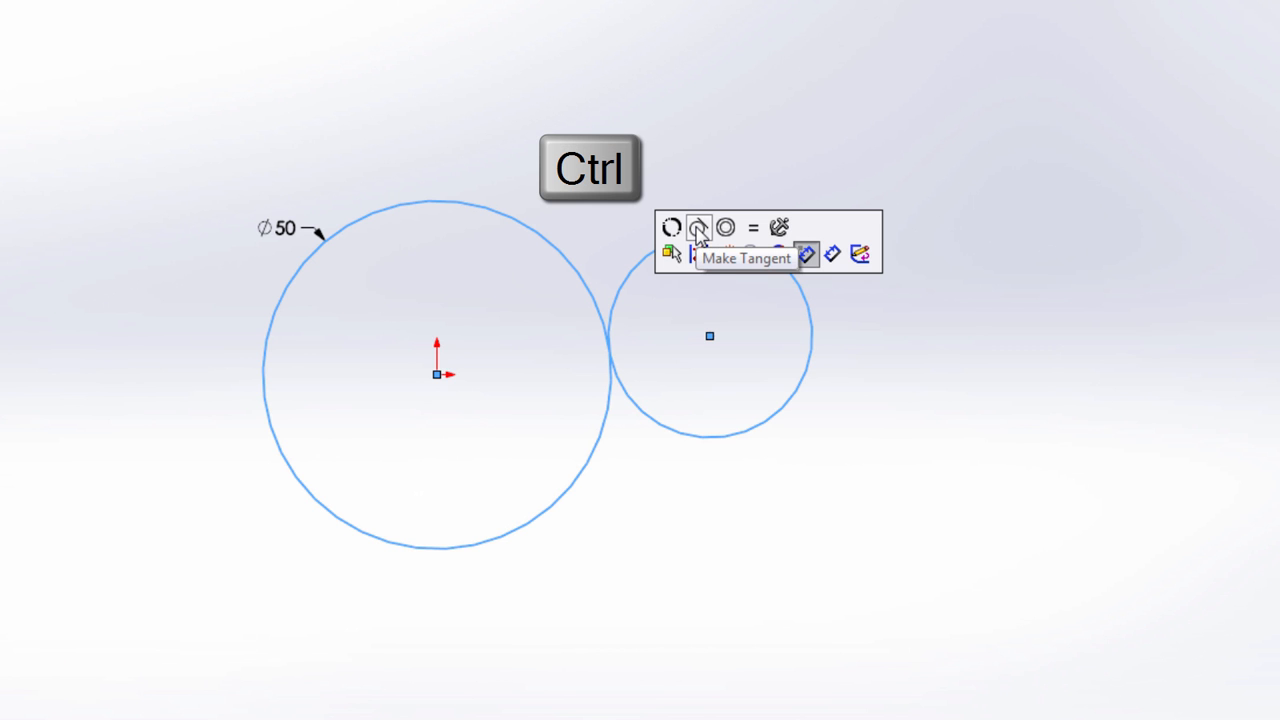
{"action": "mouse_move", "coordinate": [752, 228]}
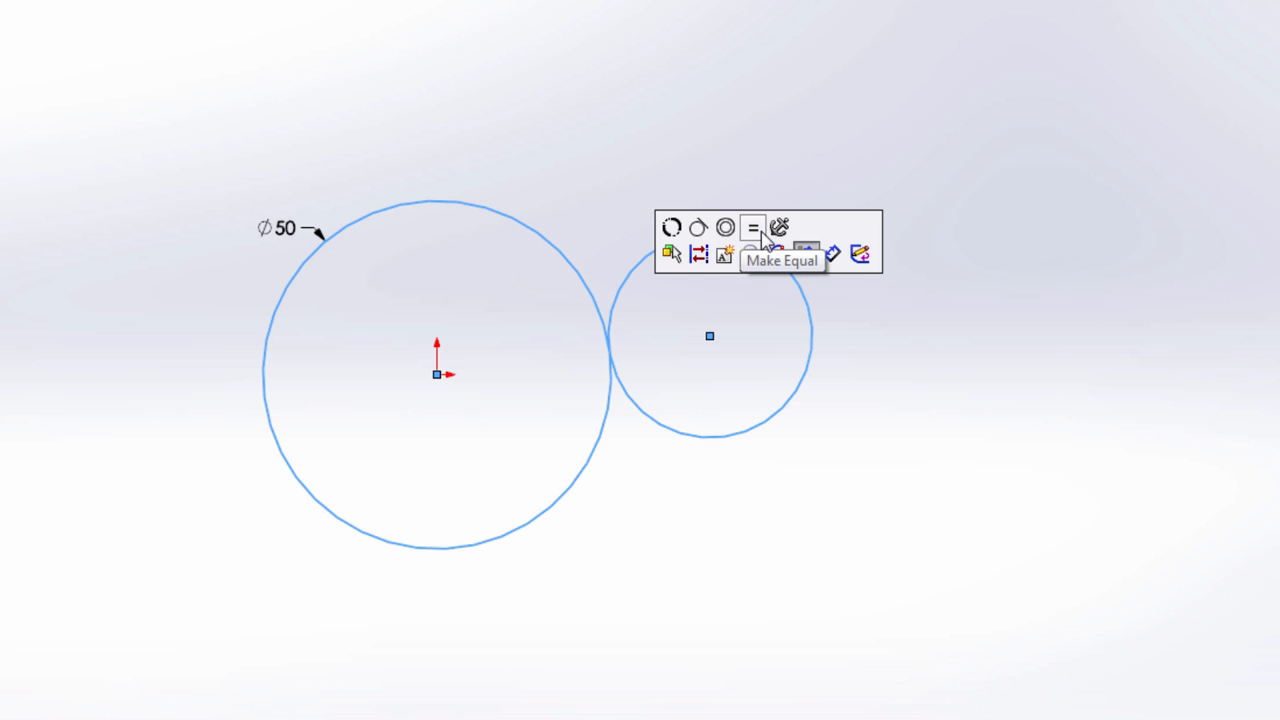
{"action": "left_click", "coordinate": [752, 228]}
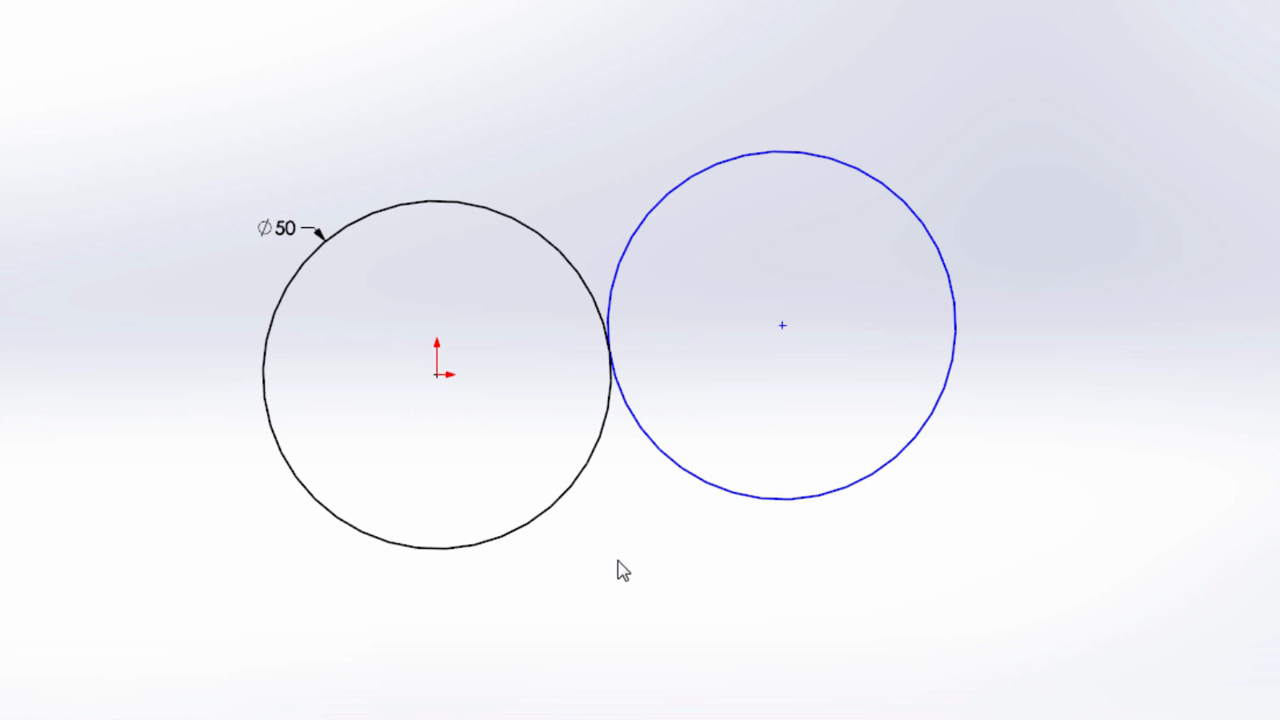
{"action": "mouse_move", "coordinate": [608, 558]}
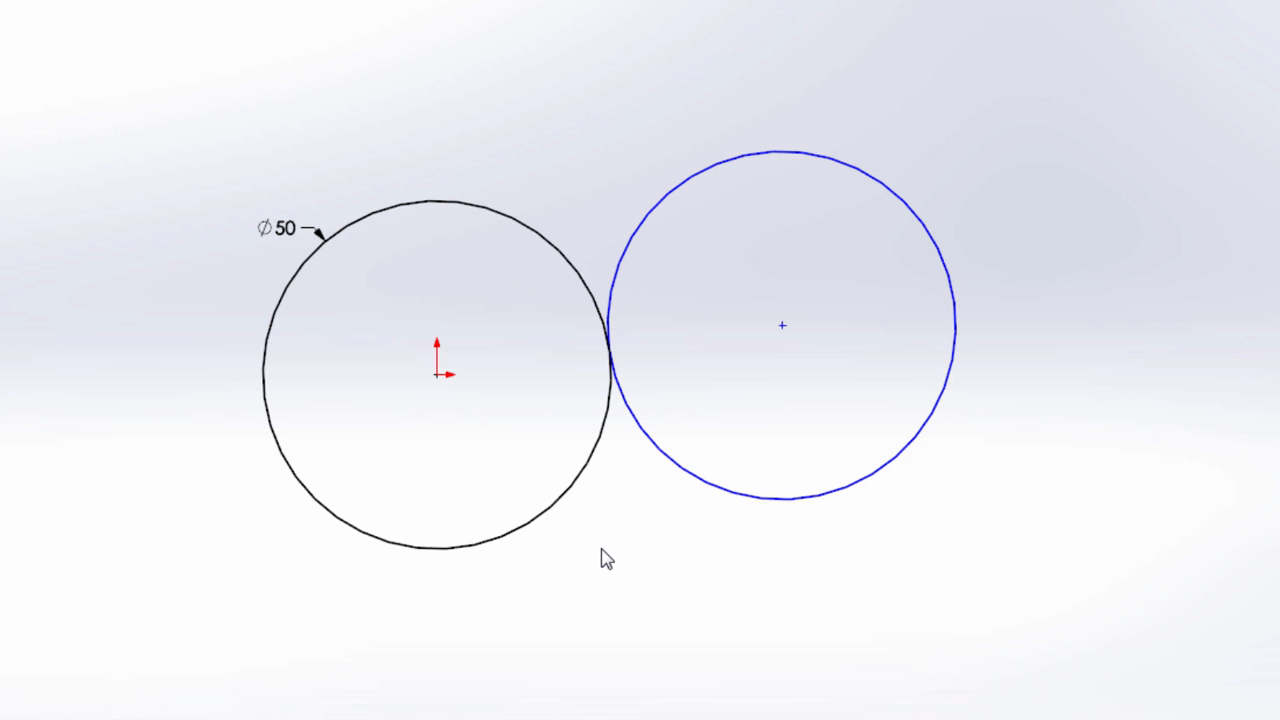
Step: Bring up the sketch shortcut bar over the two tangent circles
{"action": "right_click", "coordinate": [608, 556]}
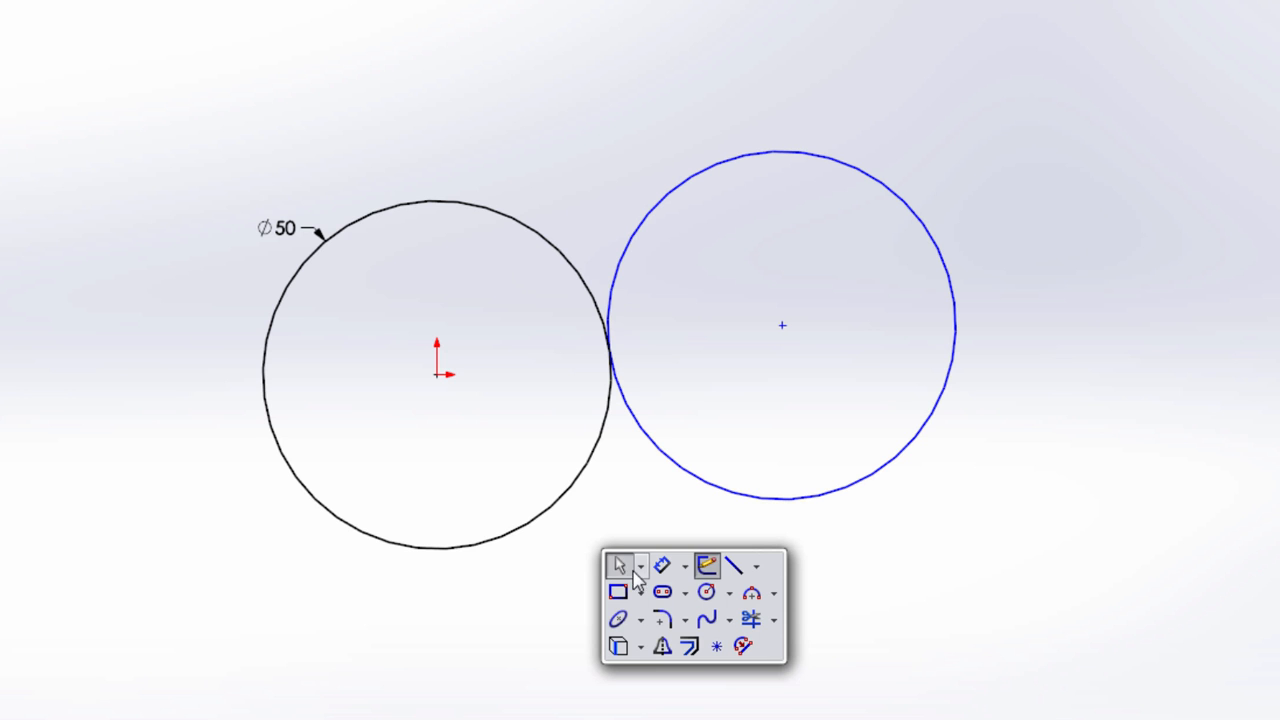